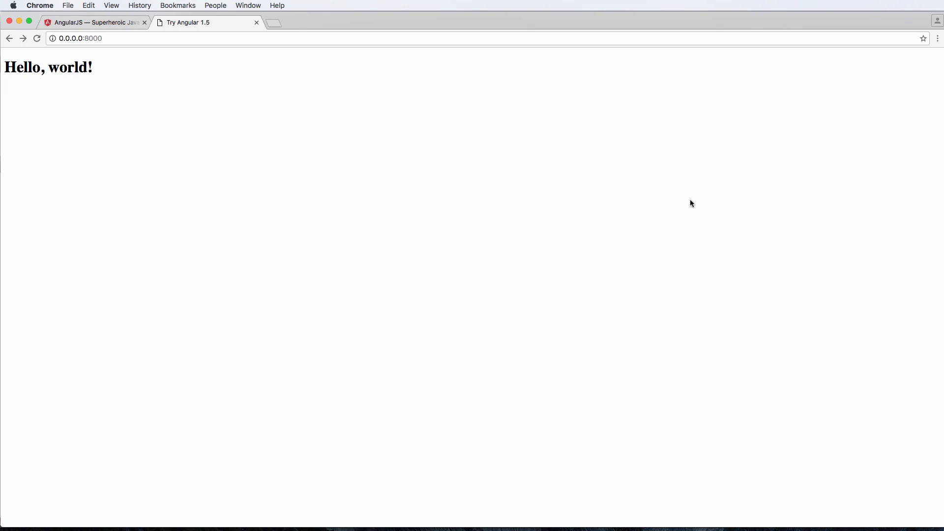
{"action": "mouse_move", "coordinate": [89, 50]}
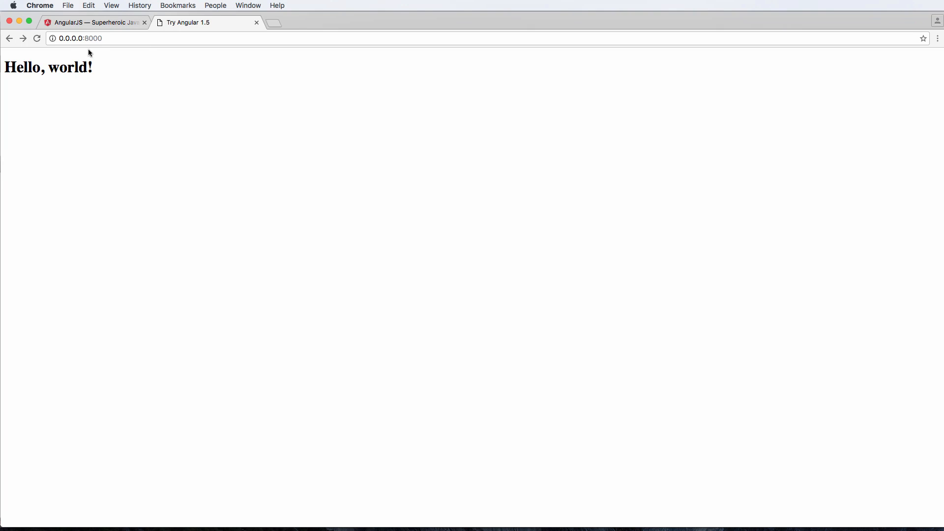
{"action": "mouse_move", "coordinate": [178, 65]}
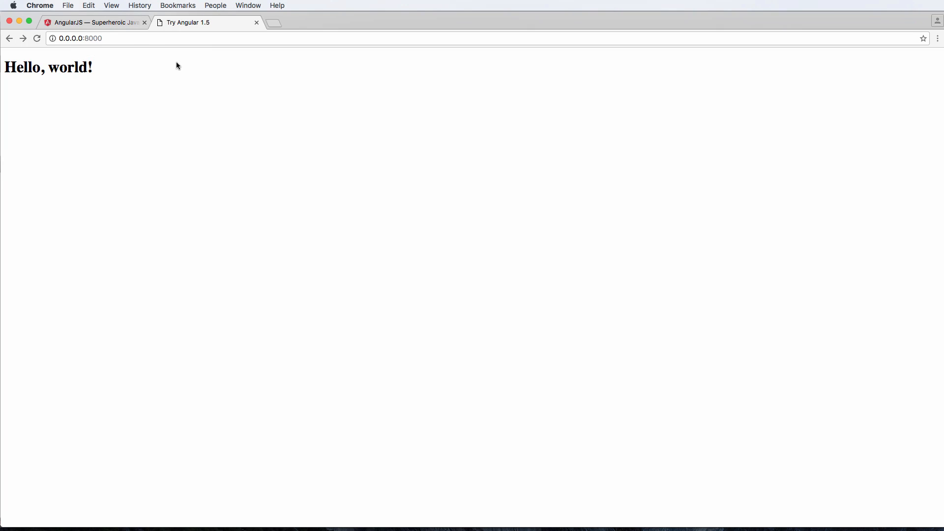
{"action": "mouse_move", "coordinate": [172, 65]}
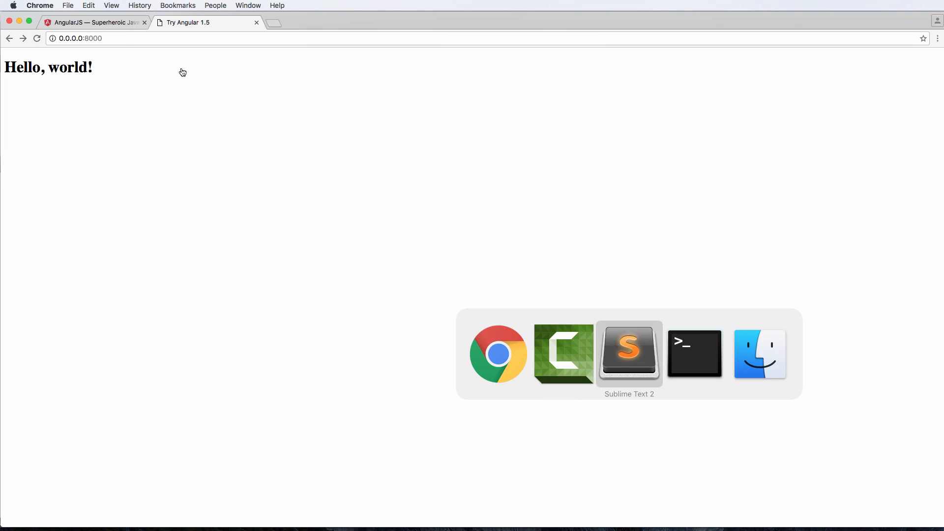
Switch to index.html in Sublime and peek inside the js folder in the sidebar
{"action": "left_click", "coordinate": [629, 354]}
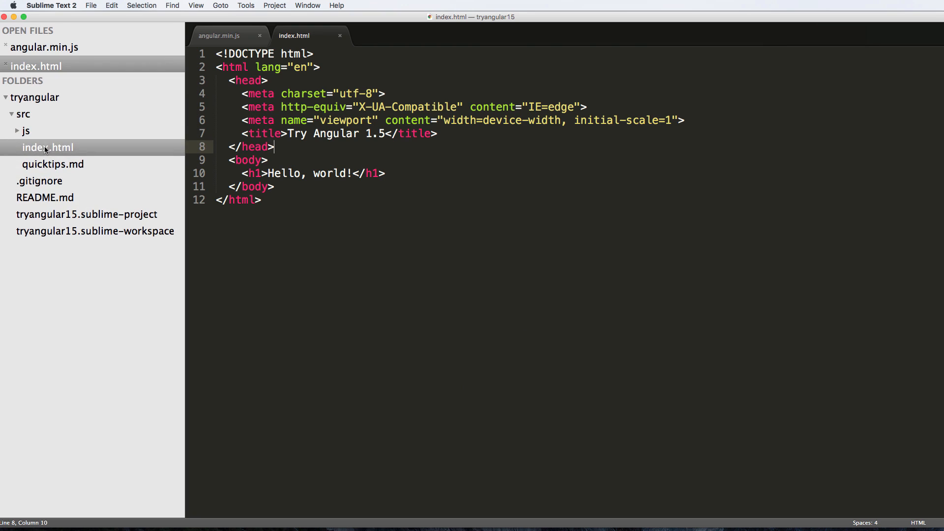
{"action": "left_click", "coordinate": [24, 130]}
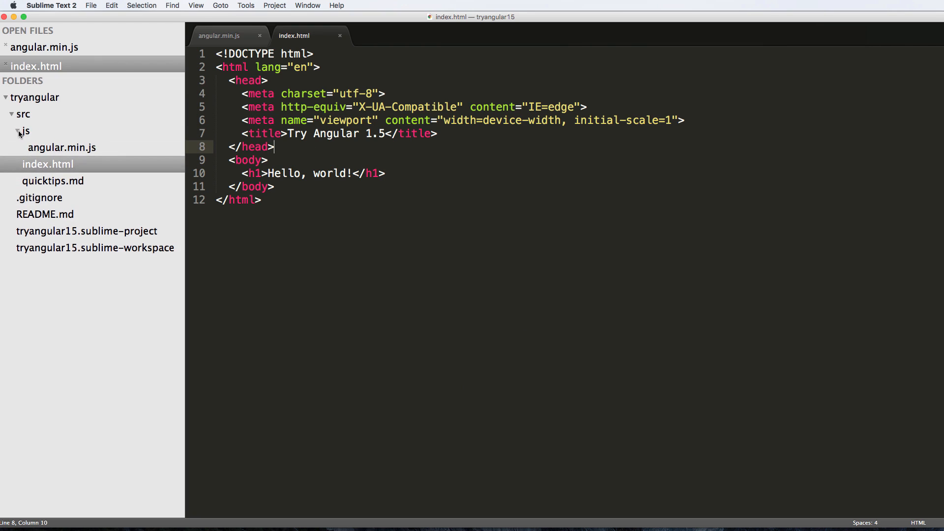
{"action": "left_click", "coordinate": [17, 132]}
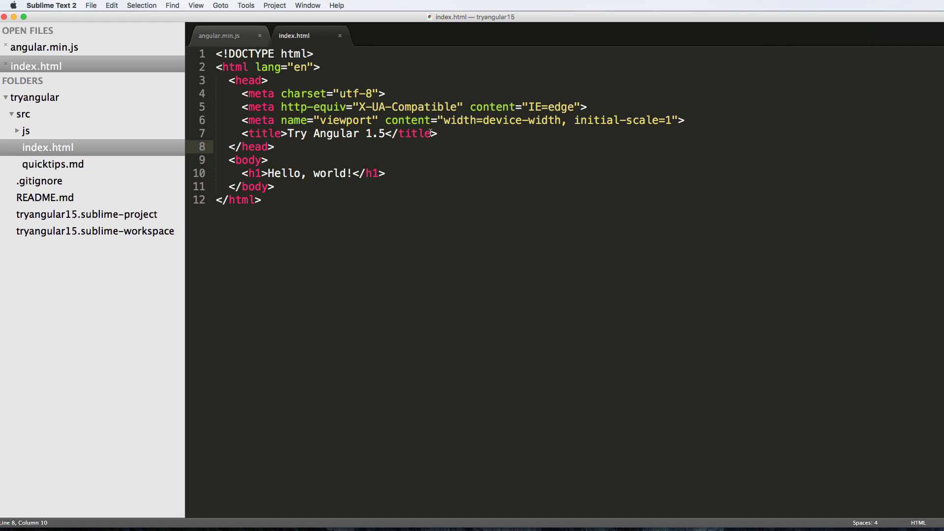
Add <script src='./js/angular.min.js'></script> to the head of index.html
{"action": "type", "text": "<"}
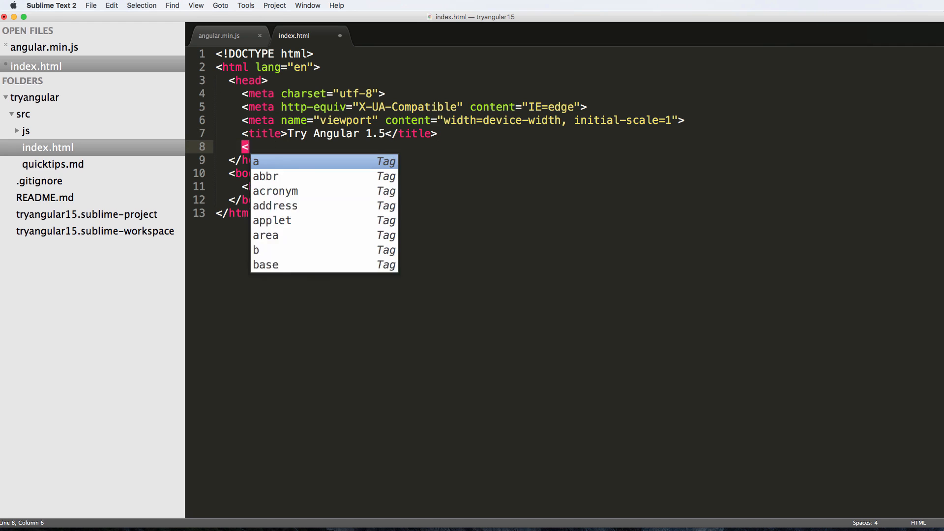
{"action": "type", "text": "script src"}
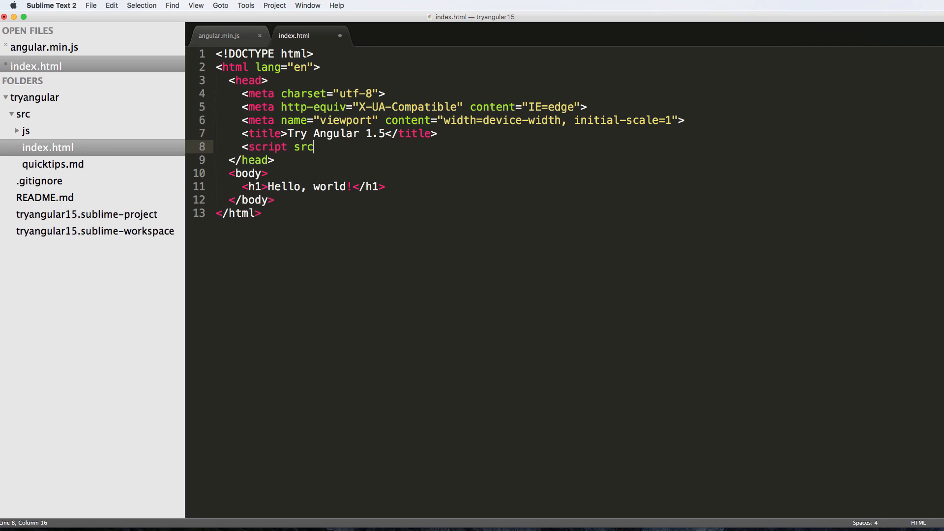
{"action": "type", "text": "='./'"}
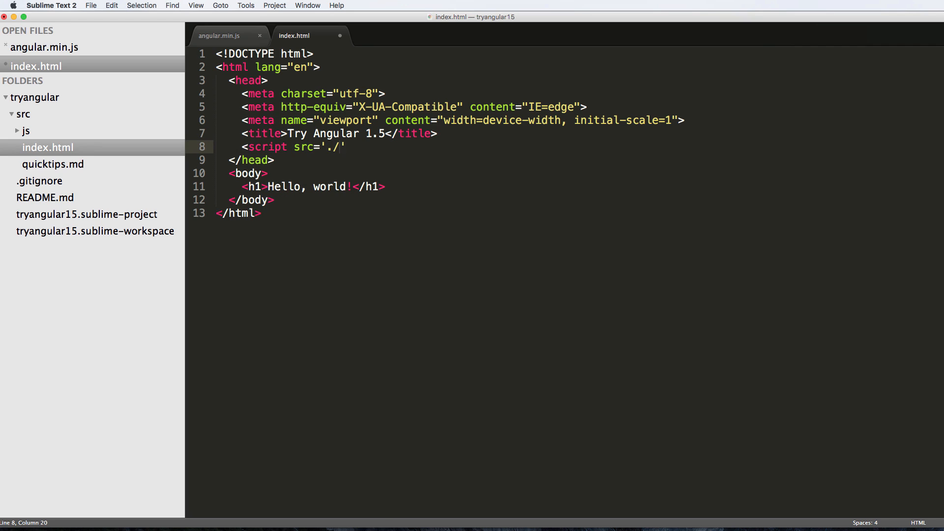
{"action": "type", "text": "js/an"}
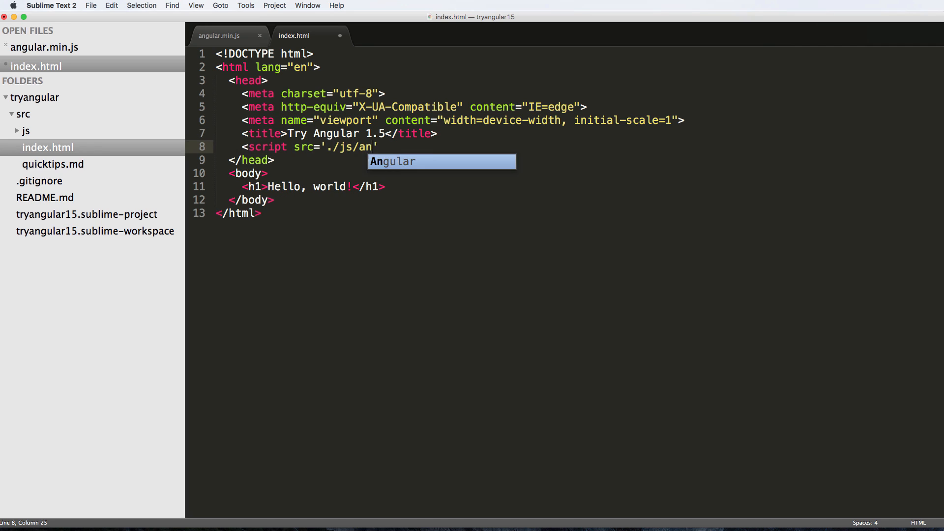
{"action": "key", "text": "Tab"}
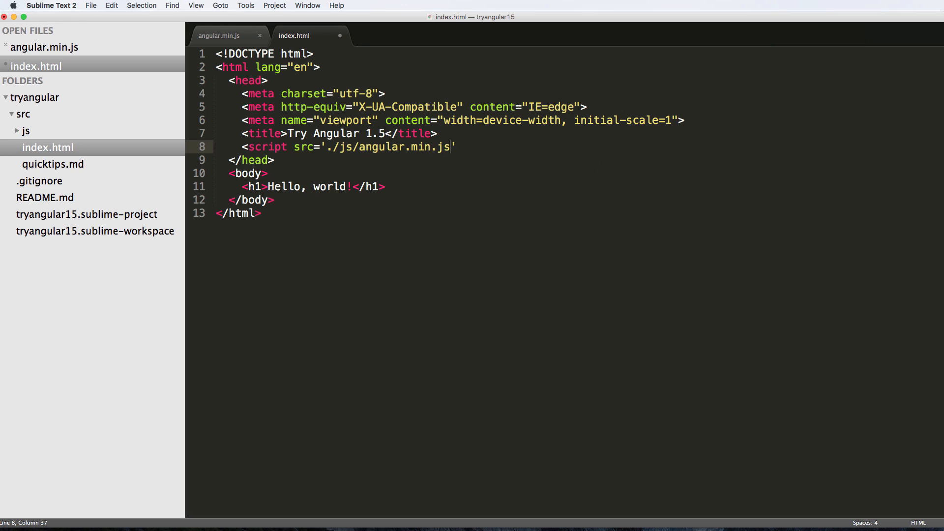
{"action": "type", "text": "></"}
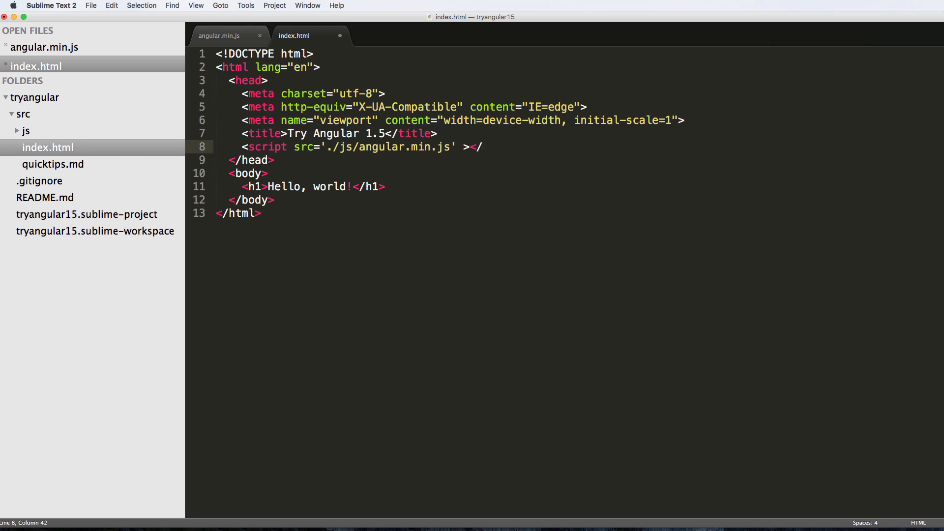
{"action": "type", "text": "script>"}
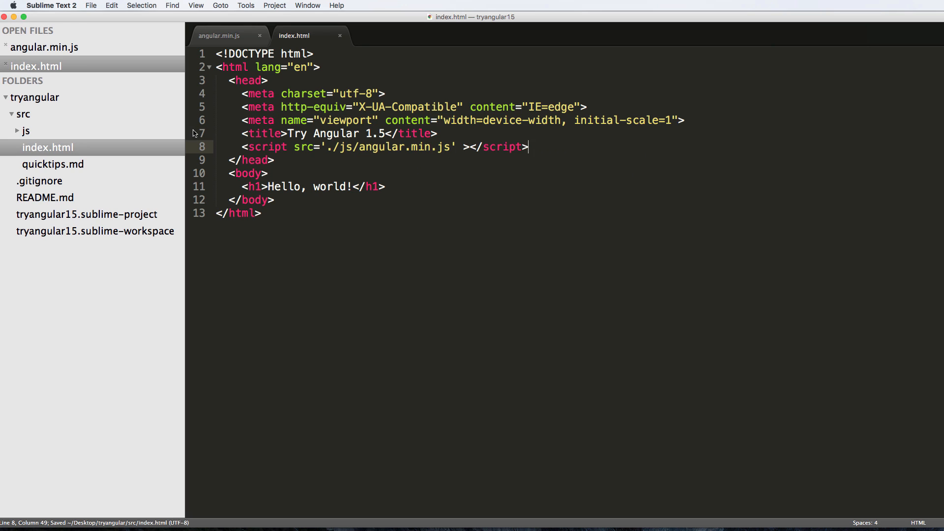
Confirm in Finder that angular.min.js is in src/js, then return to the Hello, world! page in Chrome
{"action": "left_click", "coordinate": [23, 130]}
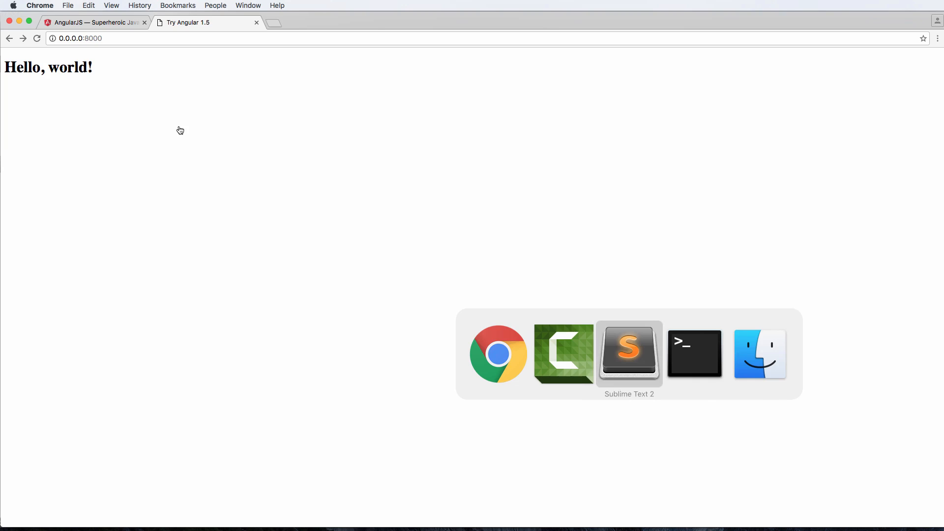
{"action": "left_click", "coordinate": [759, 354]}
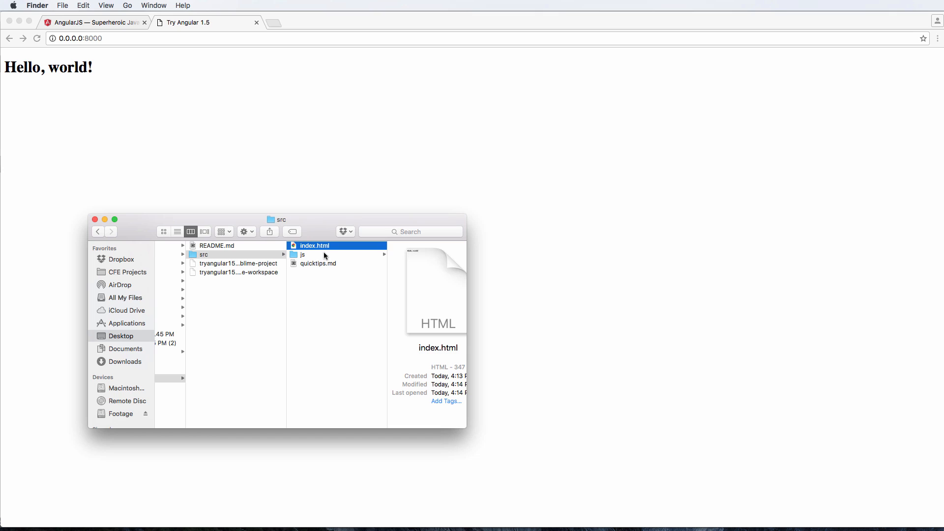
{"action": "left_click", "coordinate": [302, 254]}
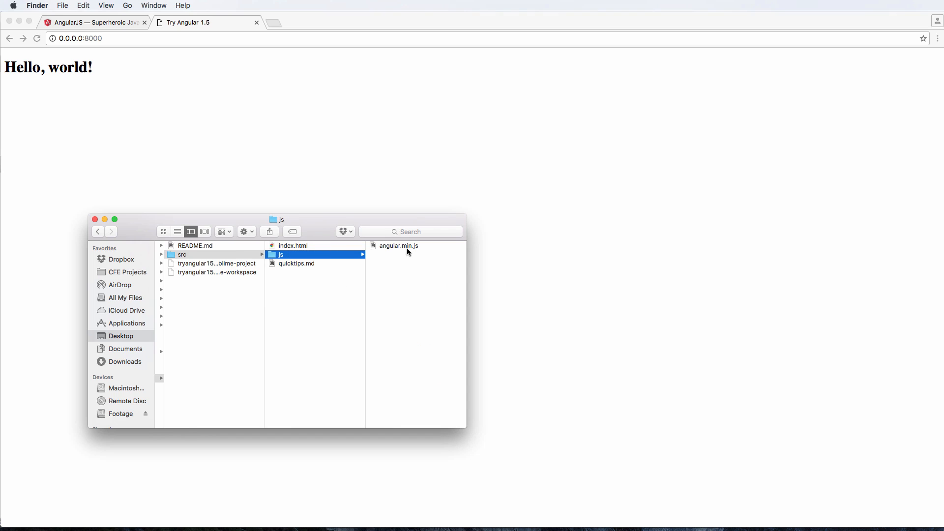
{"action": "key", "text": "Cmd+Tab"}
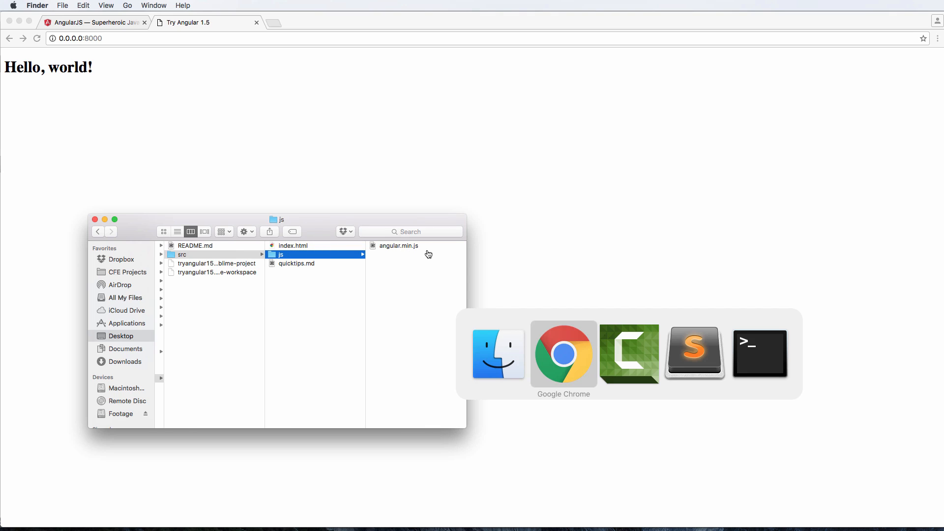
{"action": "left_click", "coordinate": [694, 354]}
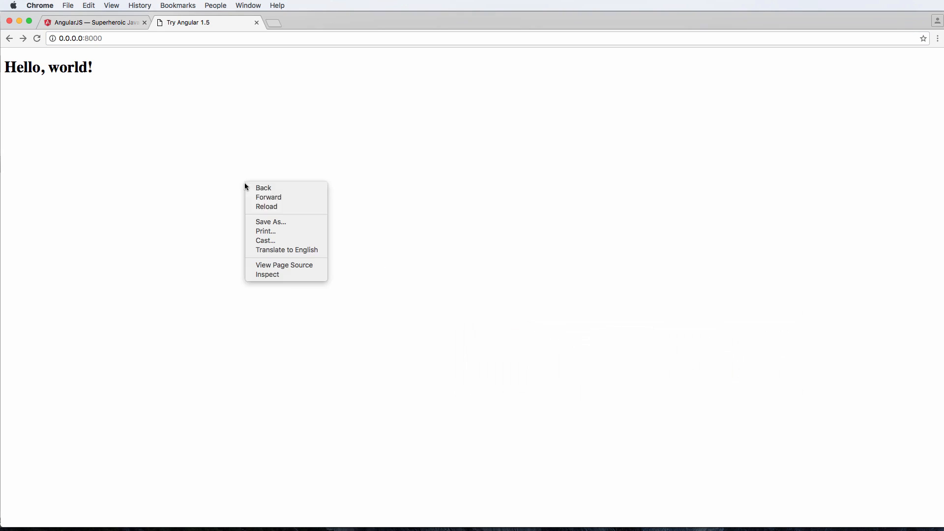
Expand the page's head in DevTools and bring up options for the ./js/angular.min.js script link
{"action": "left_click", "coordinate": [267, 274]}
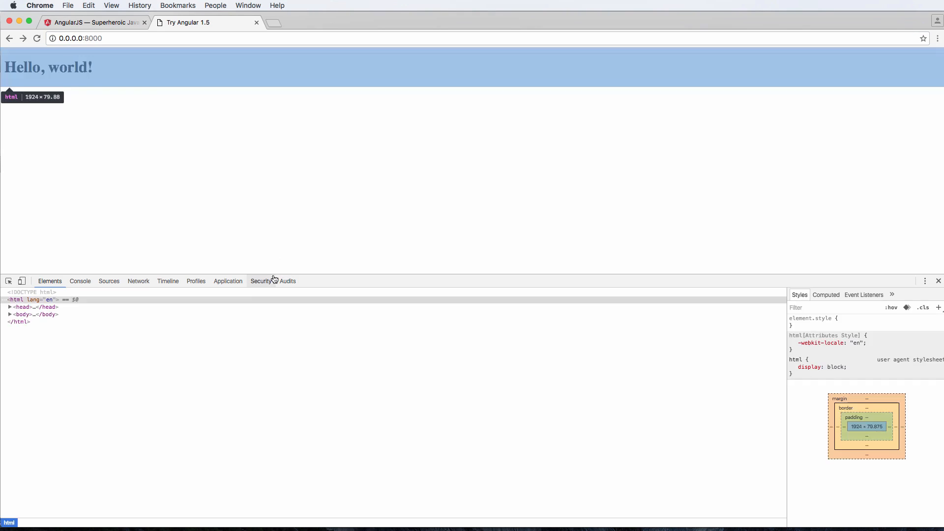
{"action": "left_click", "coordinate": [10, 308]}
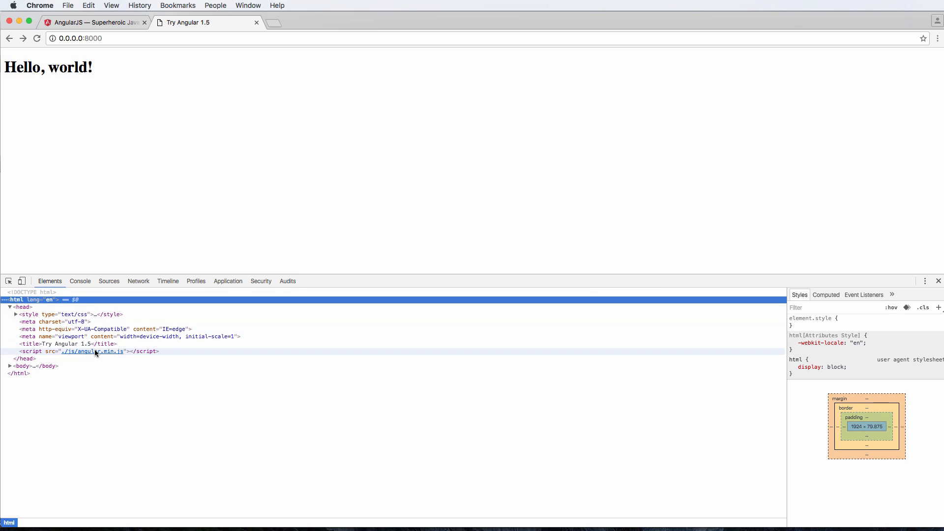
{"action": "right_click", "coordinate": [89, 351]}
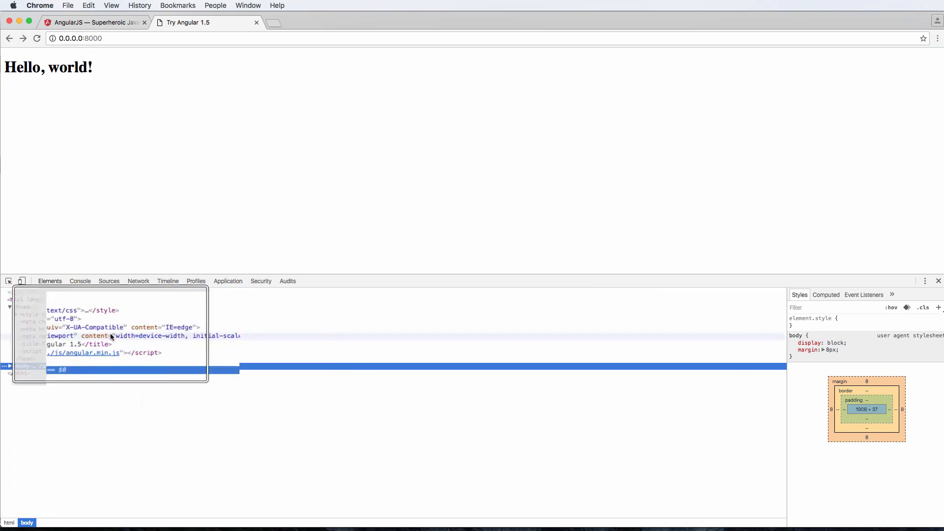
{"action": "left_click", "coordinate": [69, 351]}
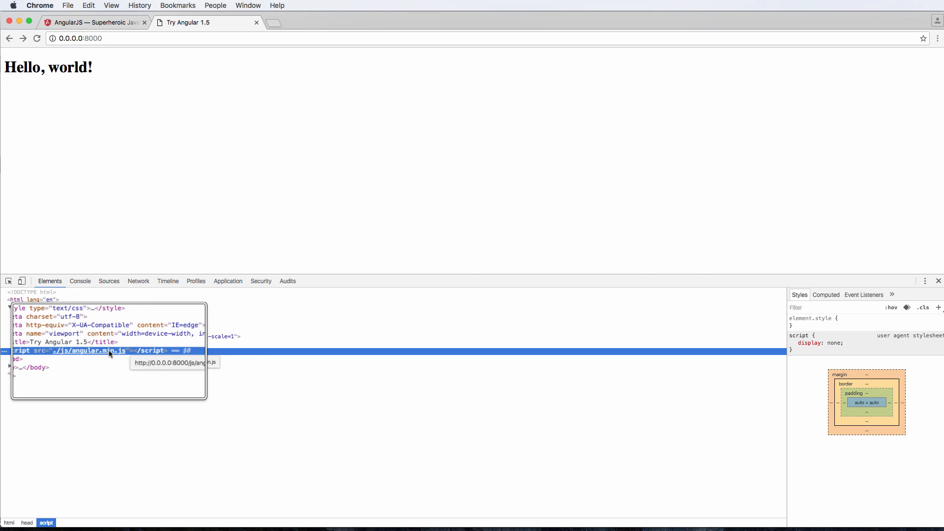
{"action": "right_click", "coordinate": [108, 351]}
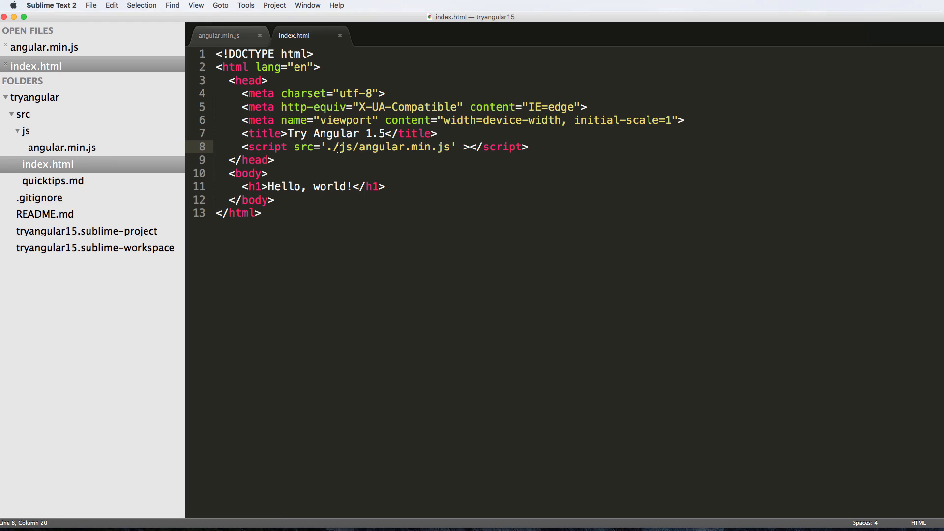
Check the DevTools Console for errors and view the local angular.min.js file tab
{"action": "type", "text": "1"}
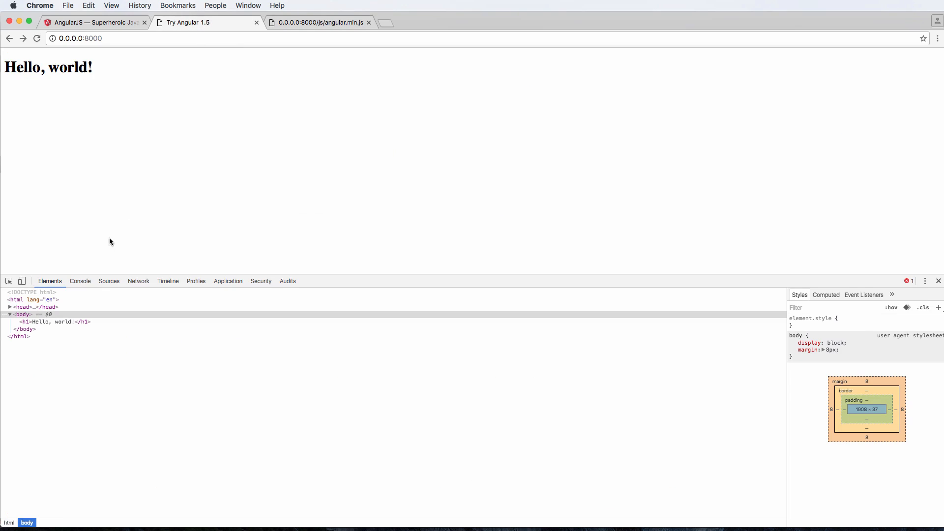
{"action": "left_click", "coordinate": [79, 281]}
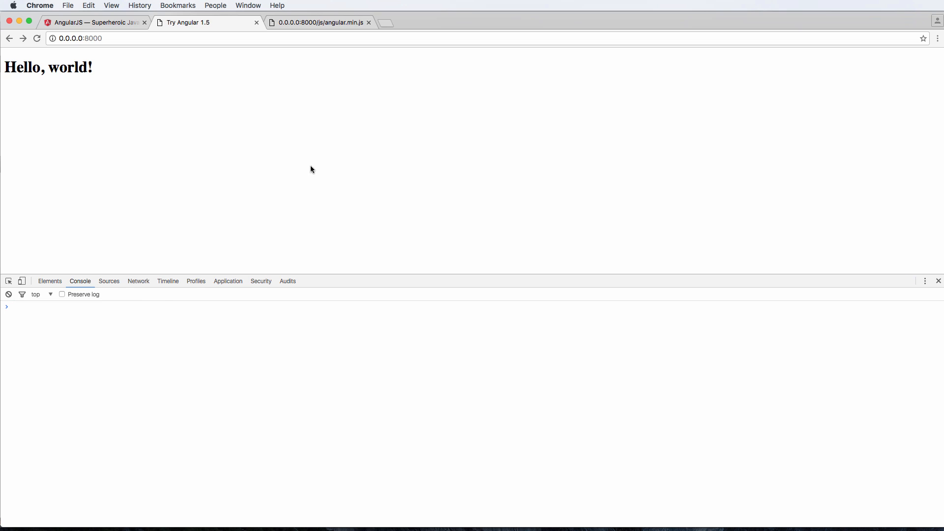
{"action": "mouse_move", "coordinate": [112, 313]}
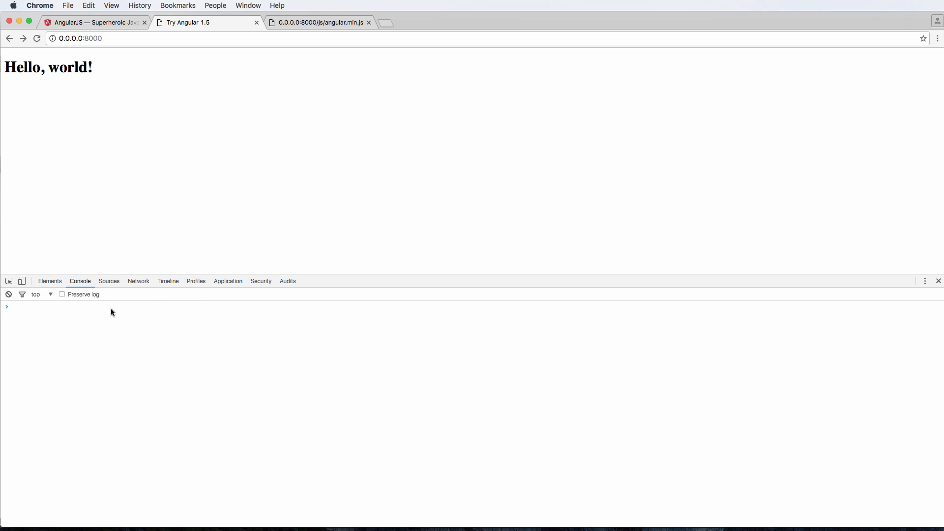
{"action": "mouse_move", "coordinate": [236, 142]}
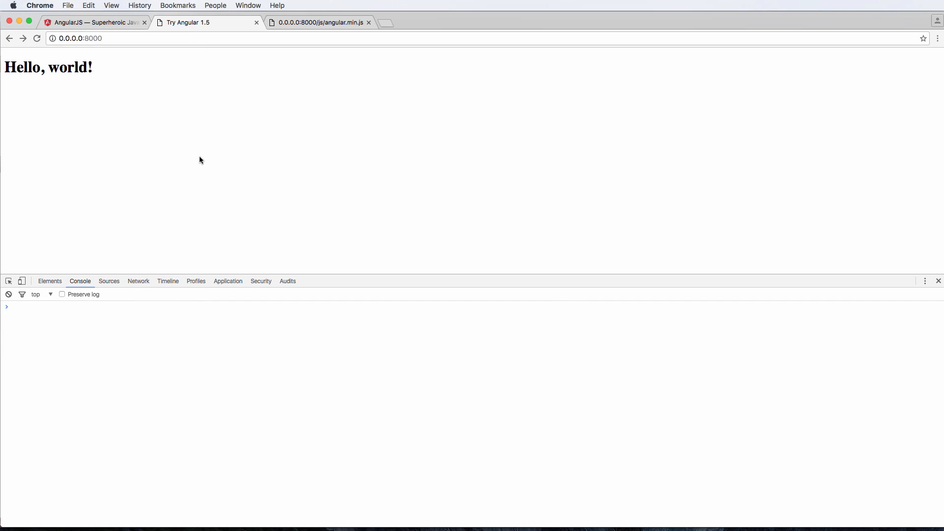
{"action": "right_click", "coordinate": [201, 160]}
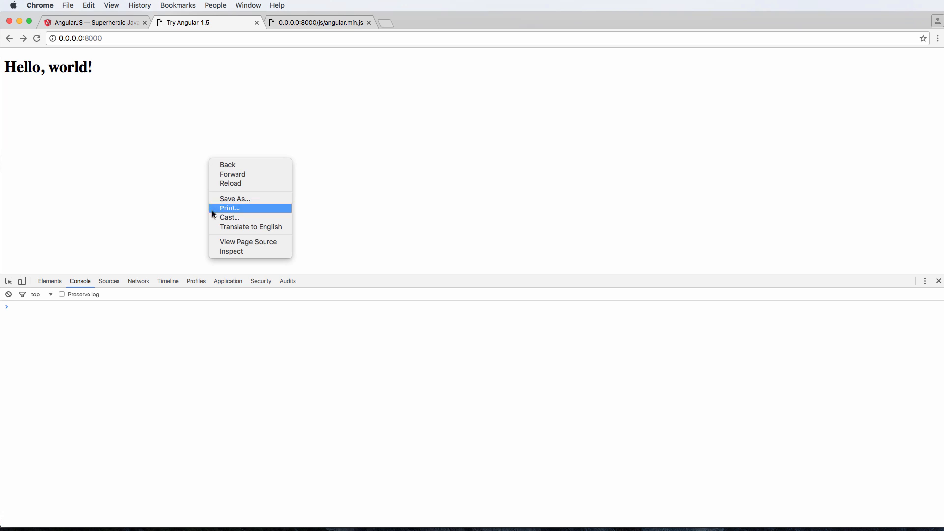
{"action": "mouse_move", "coordinate": [127, 239]}
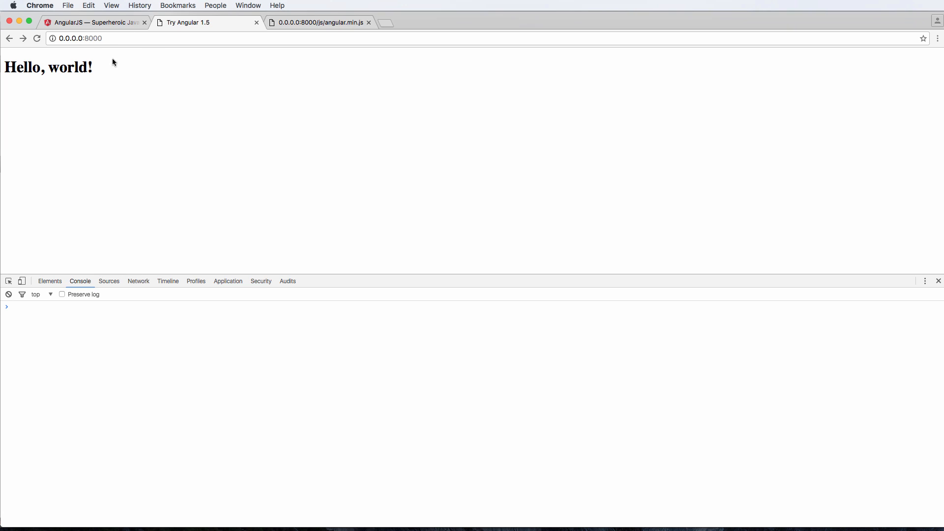
{"action": "mouse_move", "coordinate": [160, 144]}
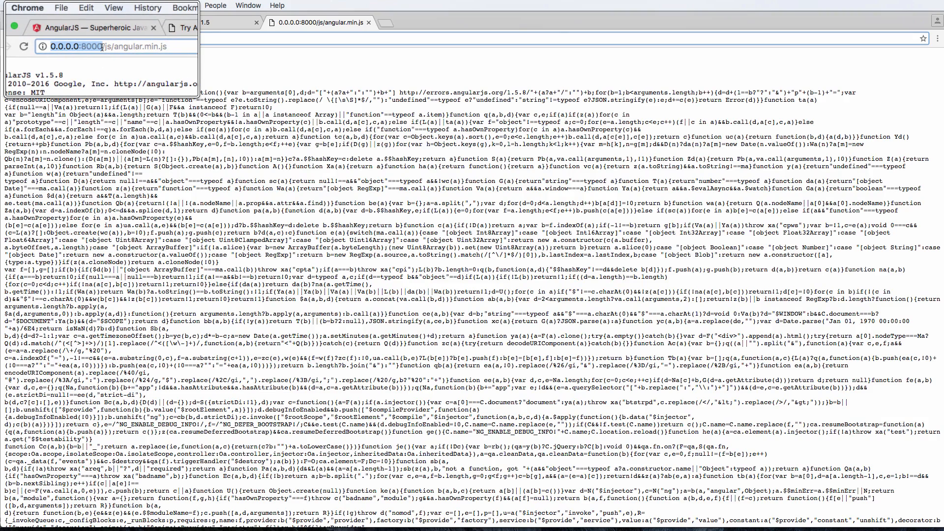
Switch to the angularjs.org tab to get the 1.5.8 minified CDN link
{"action": "left_click", "coordinate": [93, 28]}
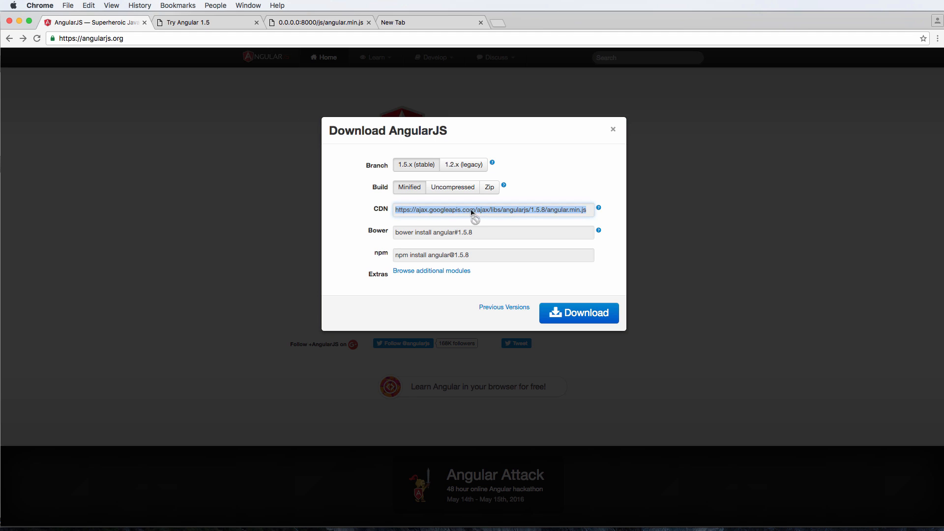
Compare the Google CDN angular.min.js tab with the local copy and select the CDN URL
{"action": "left_click", "coordinate": [425, 23]}
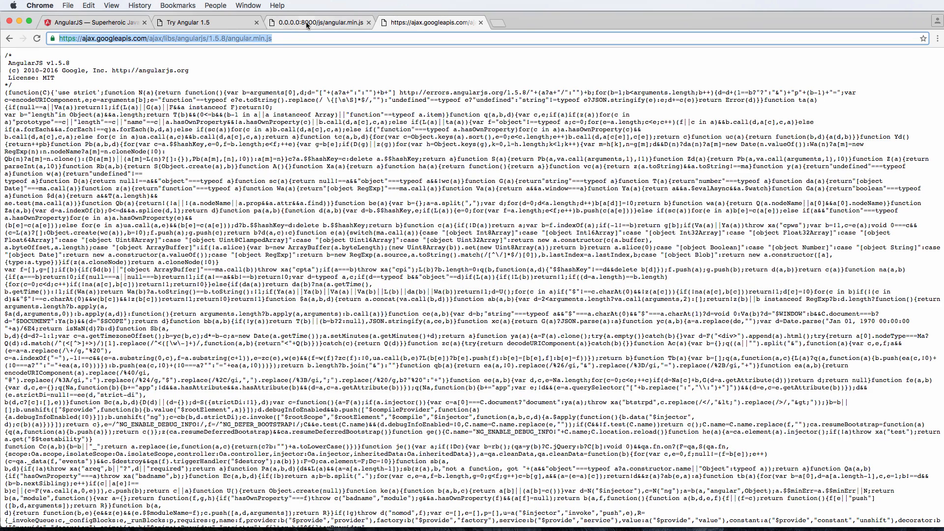
{"action": "left_click", "coordinate": [326, 22]}
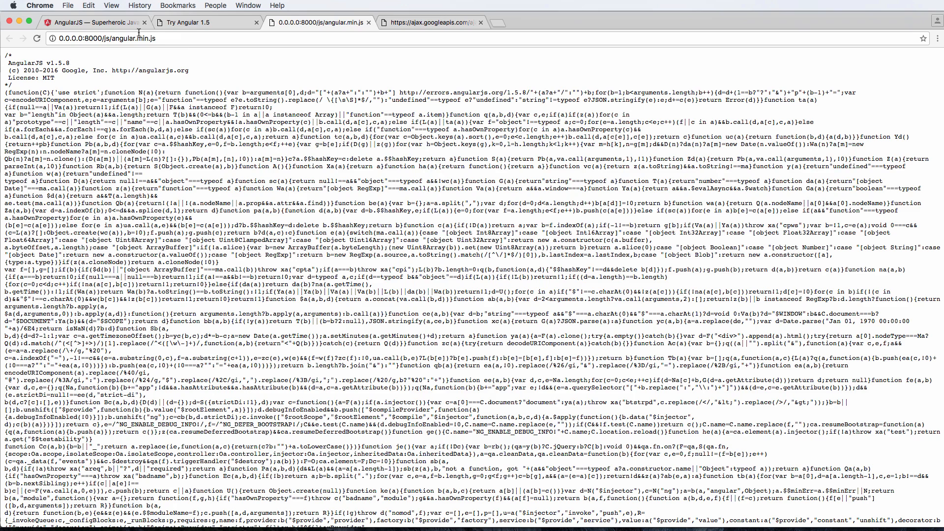
{"action": "left_click", "coordinate": [435, 22]}
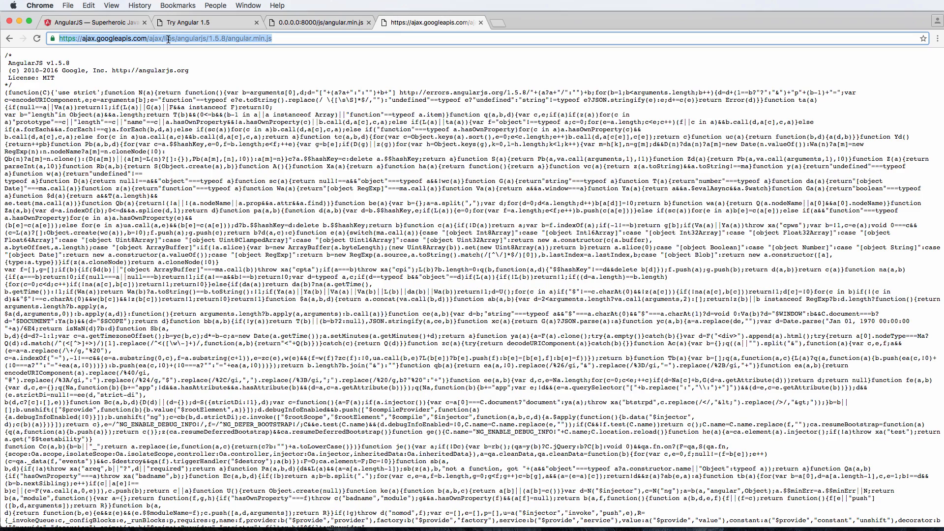
{"action": "left_click", "coordinate": [93, 6]}
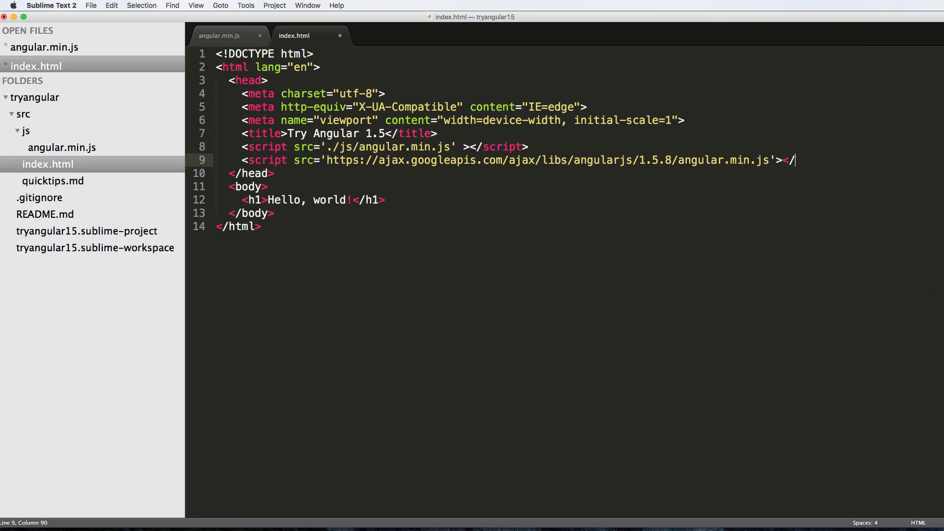
Close the Google CDN script tag on line 9 by autocompleting </script>
{"action": "type", "text": "s"}
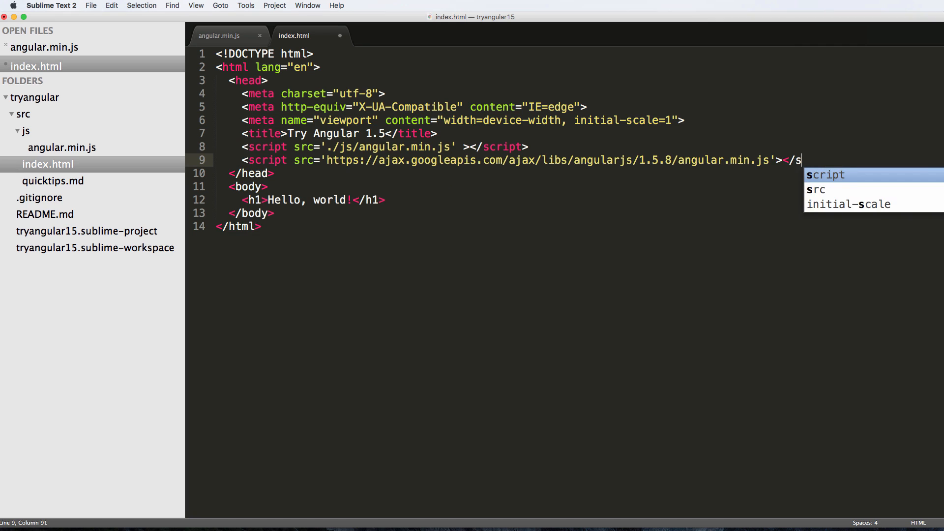
{"action": "key", "text": "Tab"}
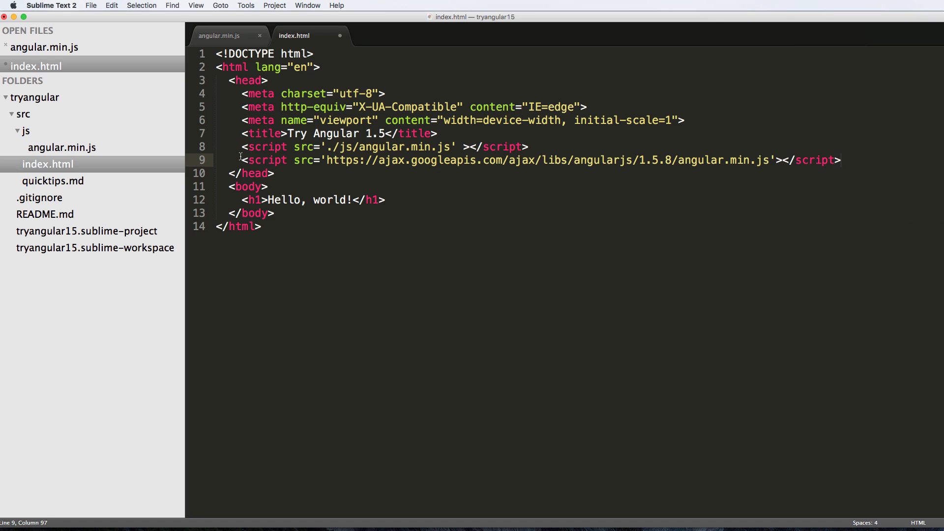